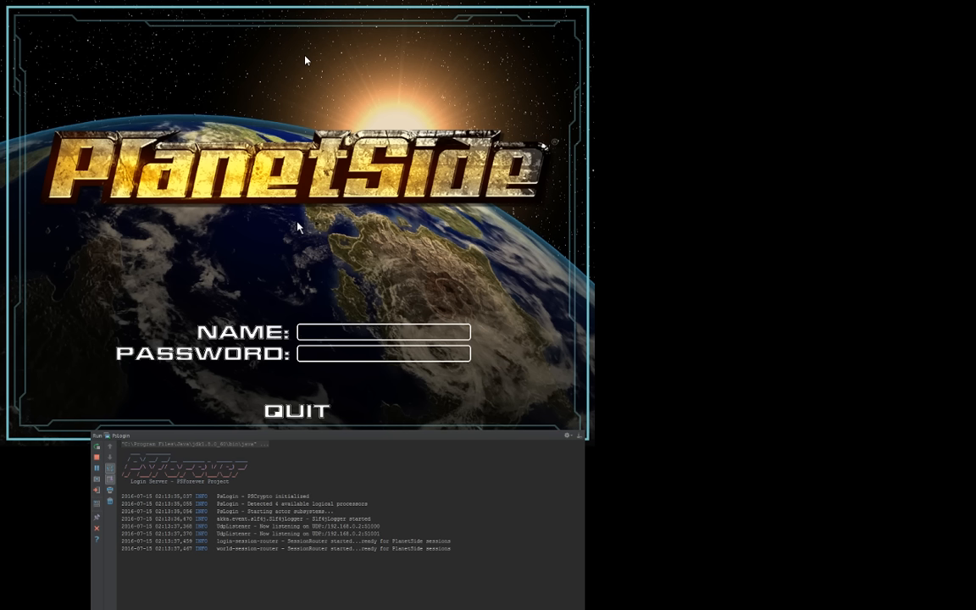
Enter the name 'asdfa' with a password and launch to reach the server list
{"action": "left_click", "coordinate": [383, 330]}
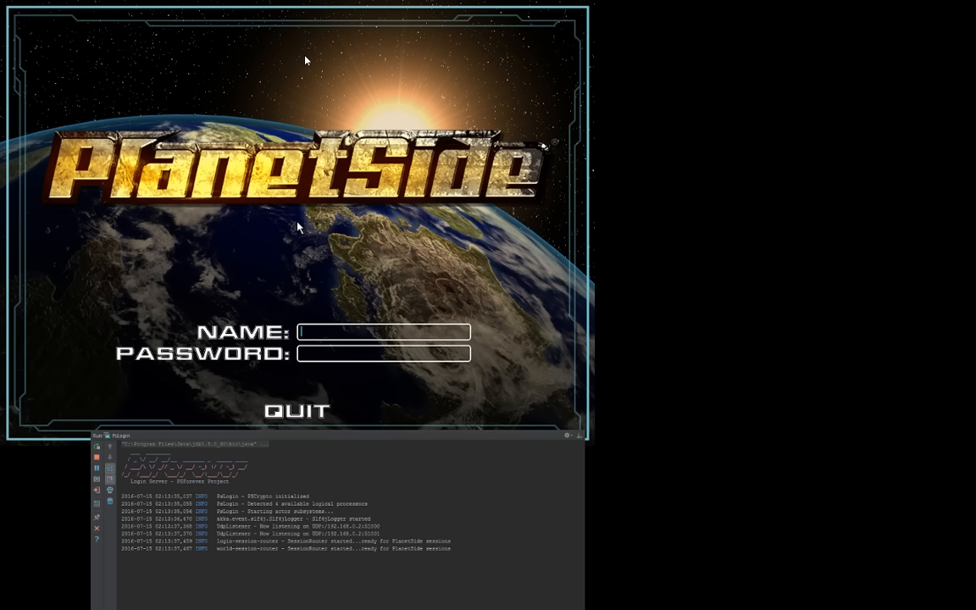
{"action": "mouse_move", "coordinate": [372, 204]}
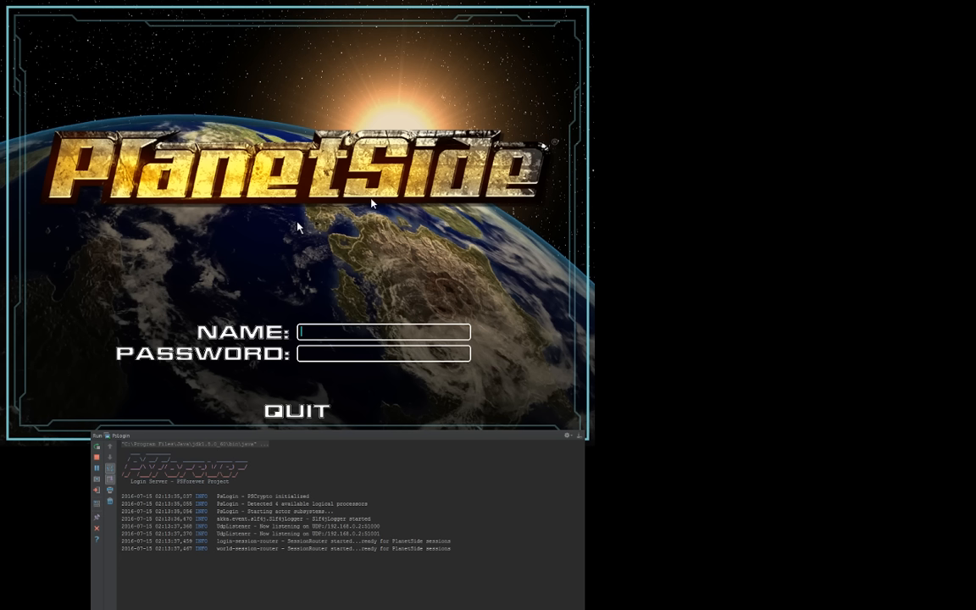
{"action": "mouse_move", "coordinate": [274, 288]}
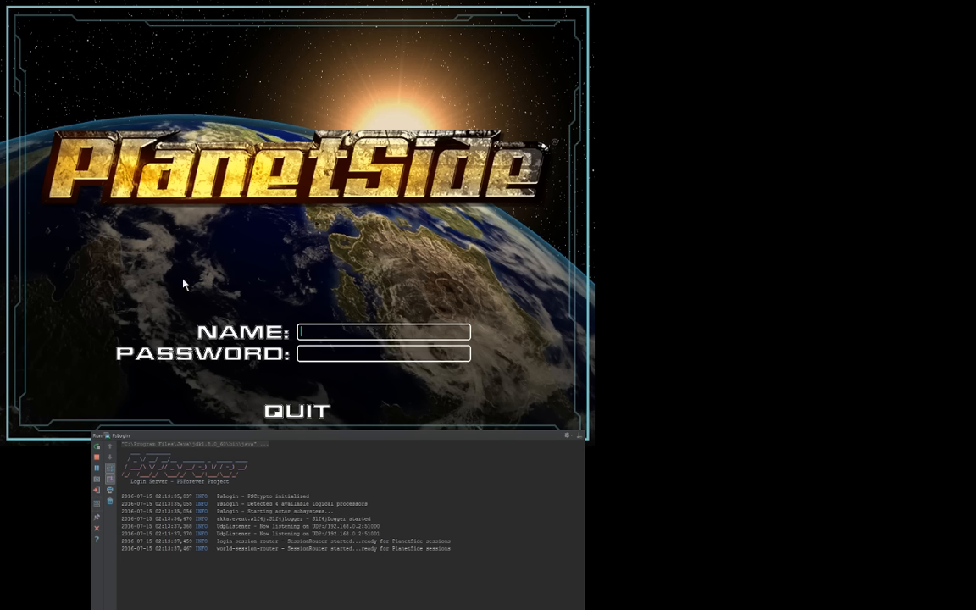
{"action": "mouse_move", "coordinate": [473, 331]}
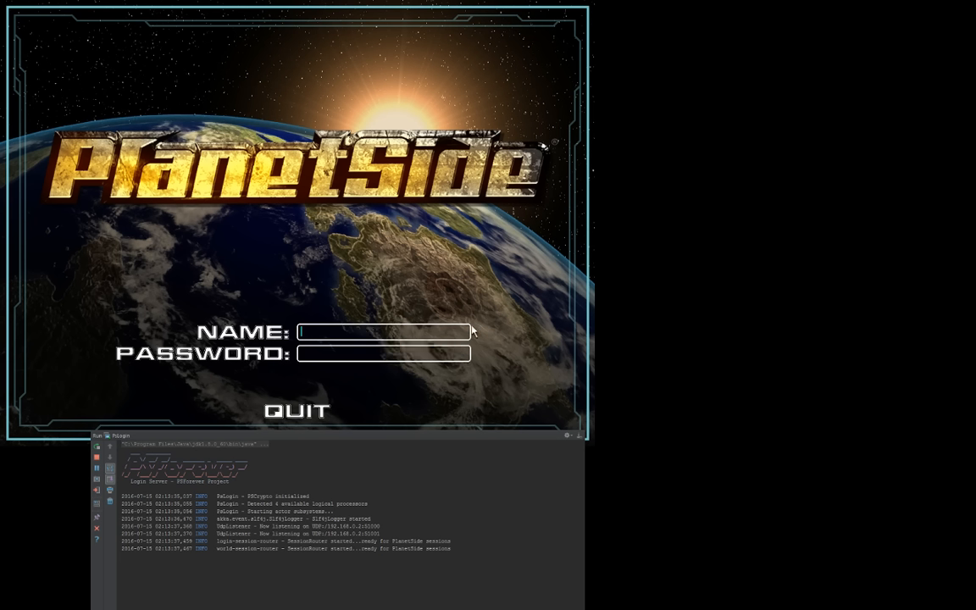
{"action": "type", "text": "asdfa"}
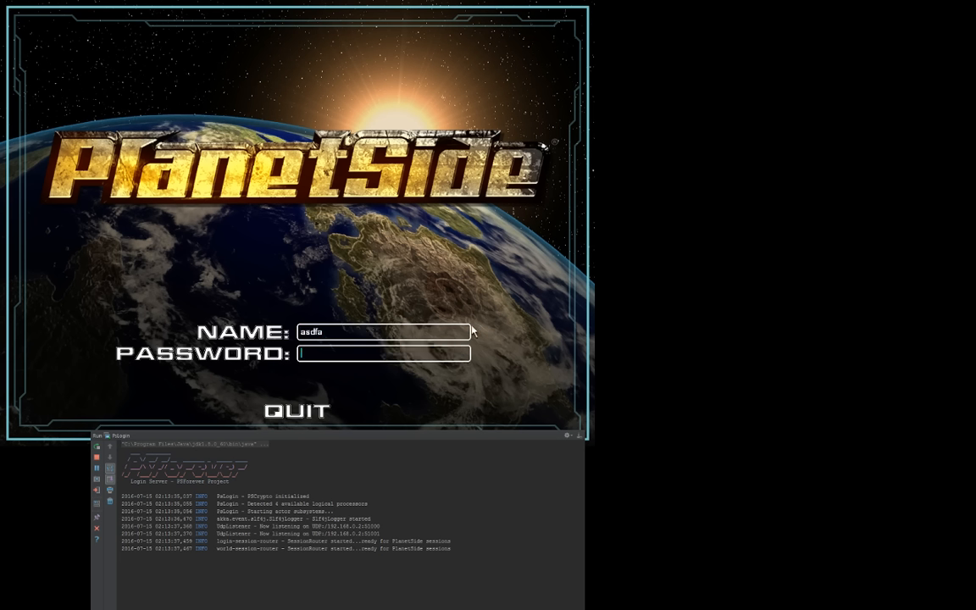
{"action": "type", "text": "******"}
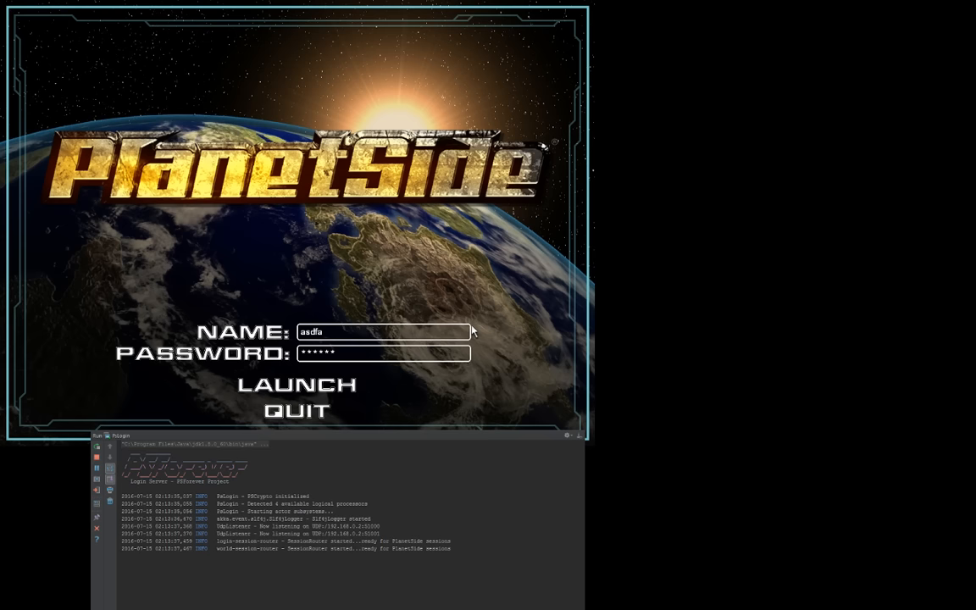
{"action": "left_click", "coordinate": [296, 385]}
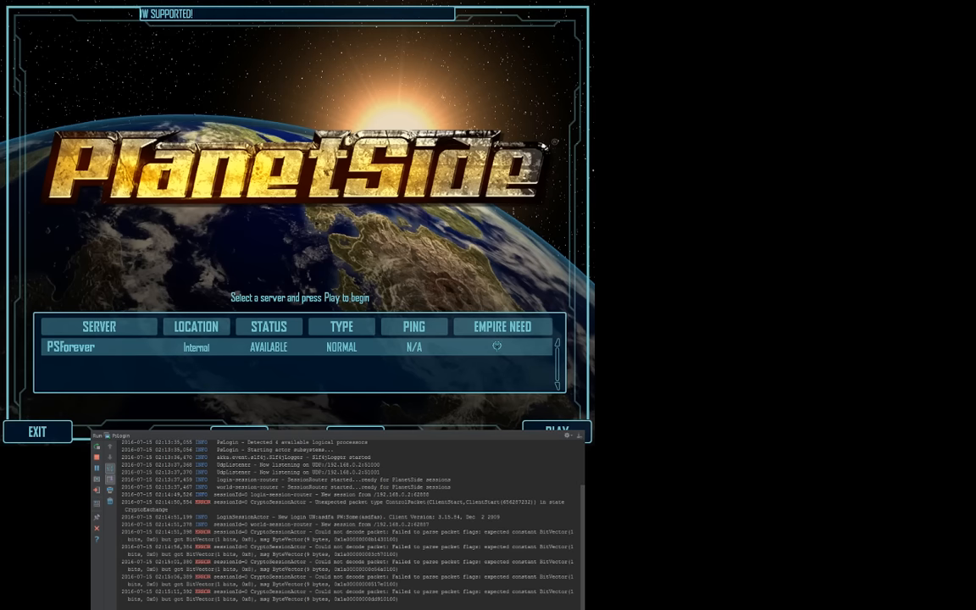
Play on the PSforever server and confirm deleting the existing character
{"action": "left_click", "coordinate": [556, 431]}
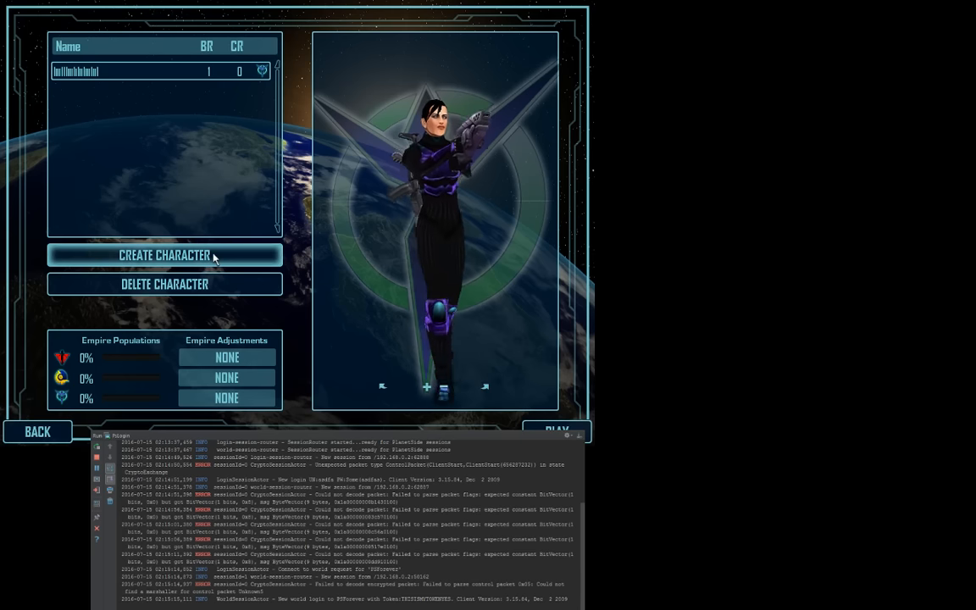
{"action": "left_click", "coordinate": [164, 284]}
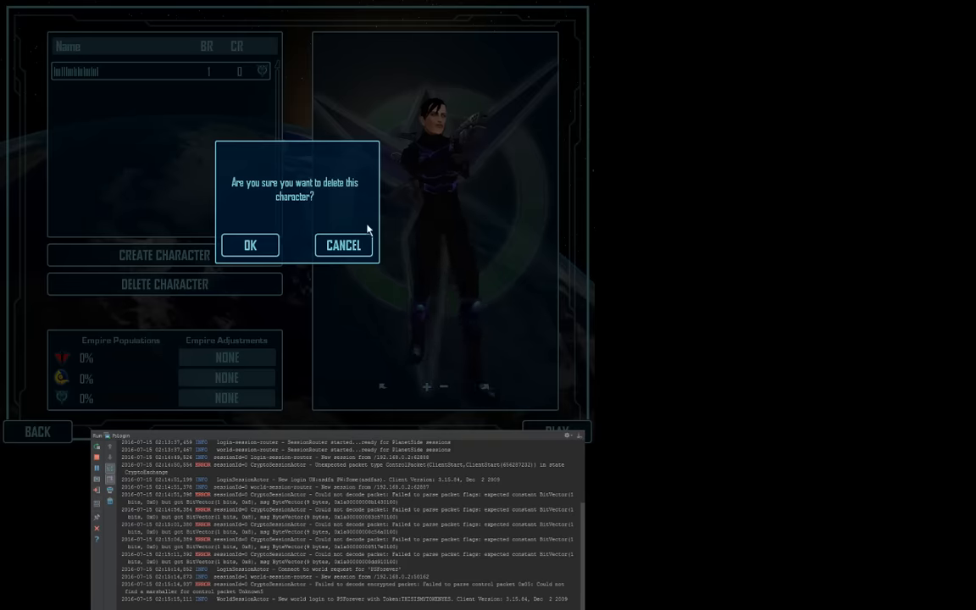
{"action": "left_click", "coordinate": [251, 244]}
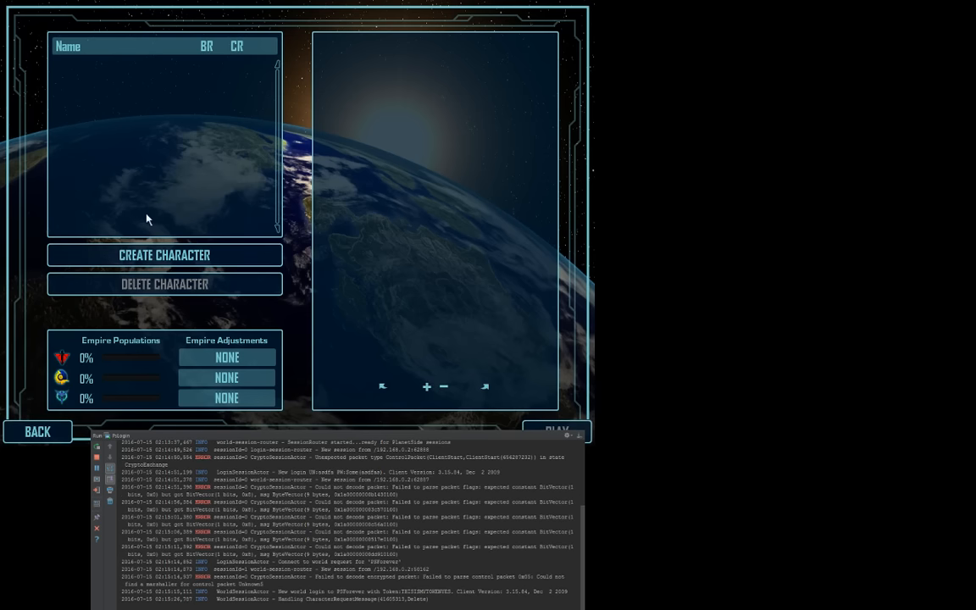
{"action": "mouse_move", "coordinate": [227, 109]}
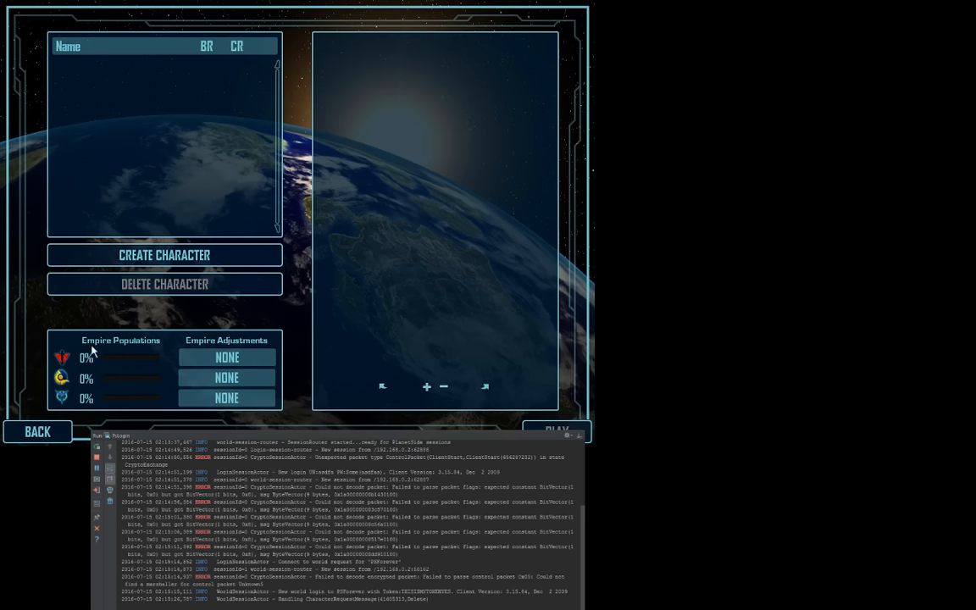
{"action": "mouse_move", "coordinate": [344, 261]}
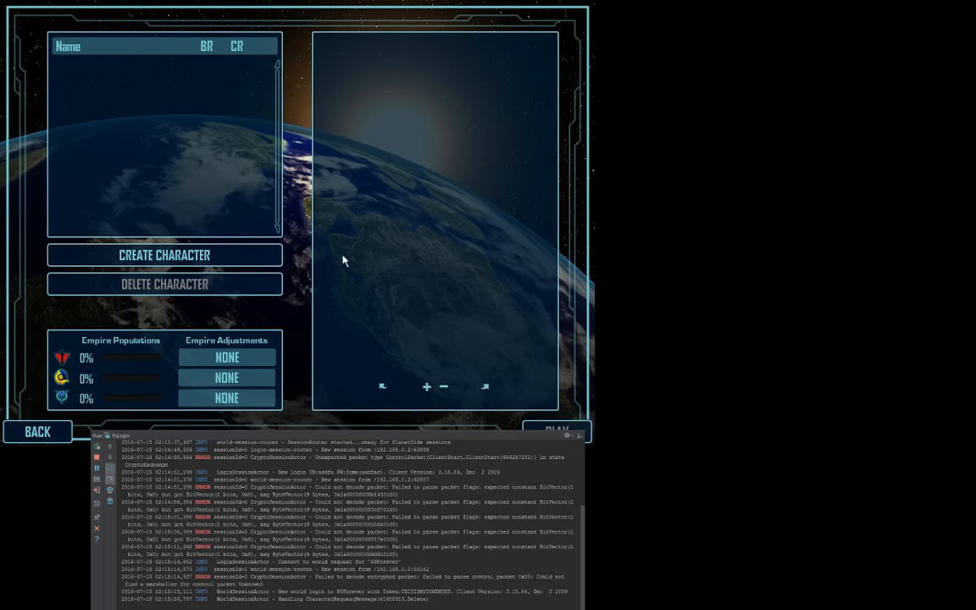
{"action": "mouse_move", "coordinate": [180, 285]}
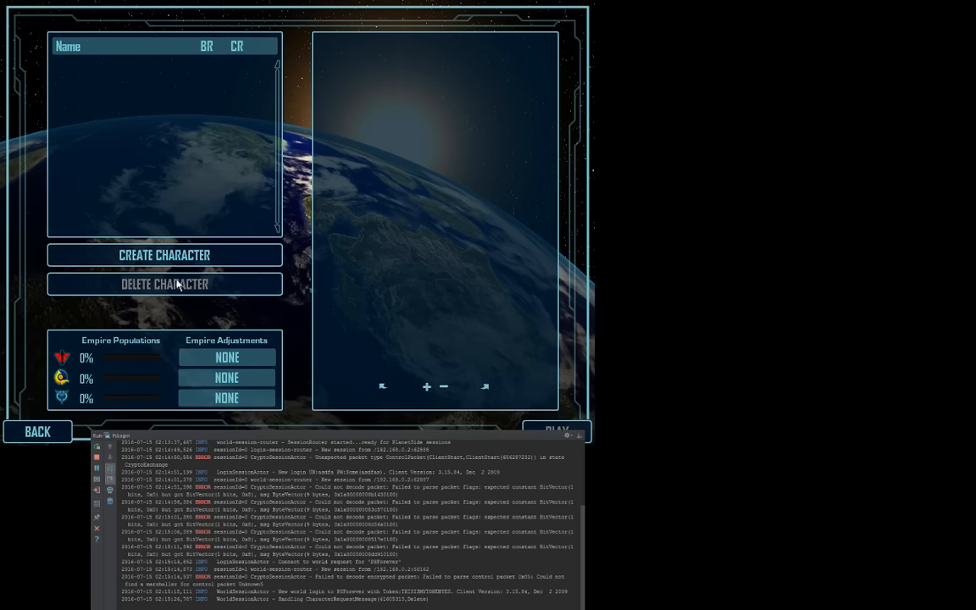
{"action": "mouse_move", "coordinate": [180, 107]}
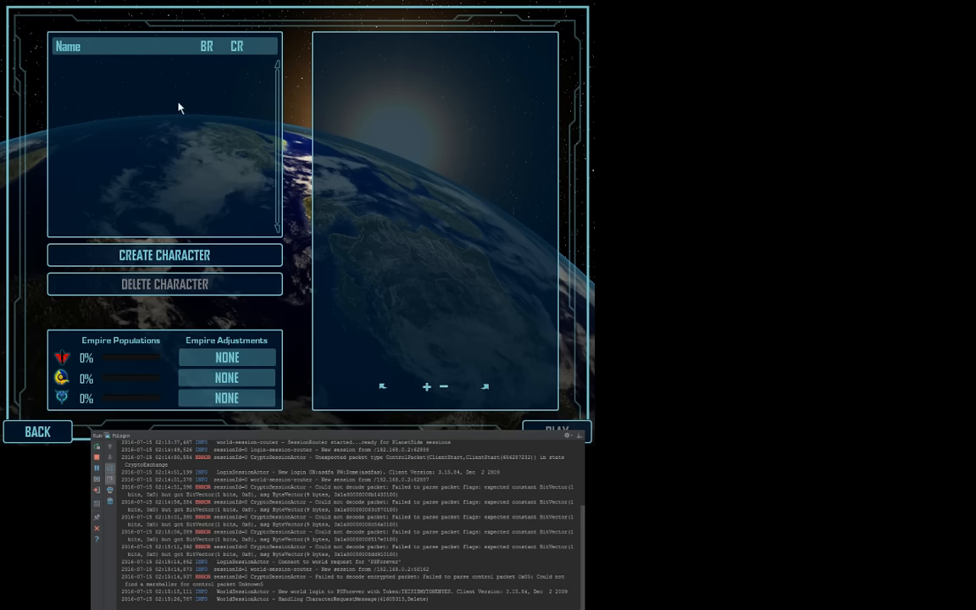
{"action": "mouse_move", "coordinate": [142, 217]}
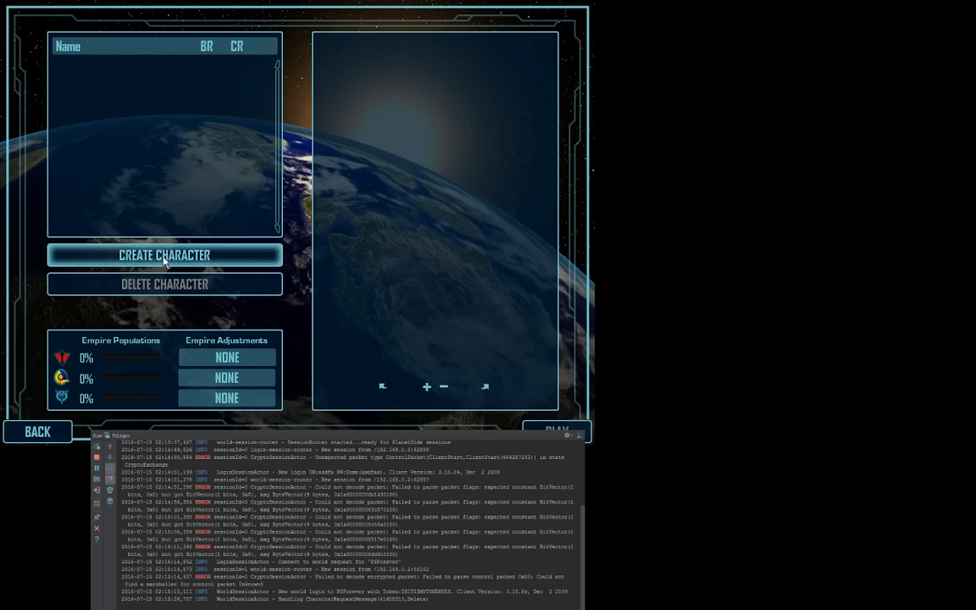
Create a new character and pick an empire emblem on the Choose Your Empire screen
{"action": "left_click", "coordinate": [163, 254]}
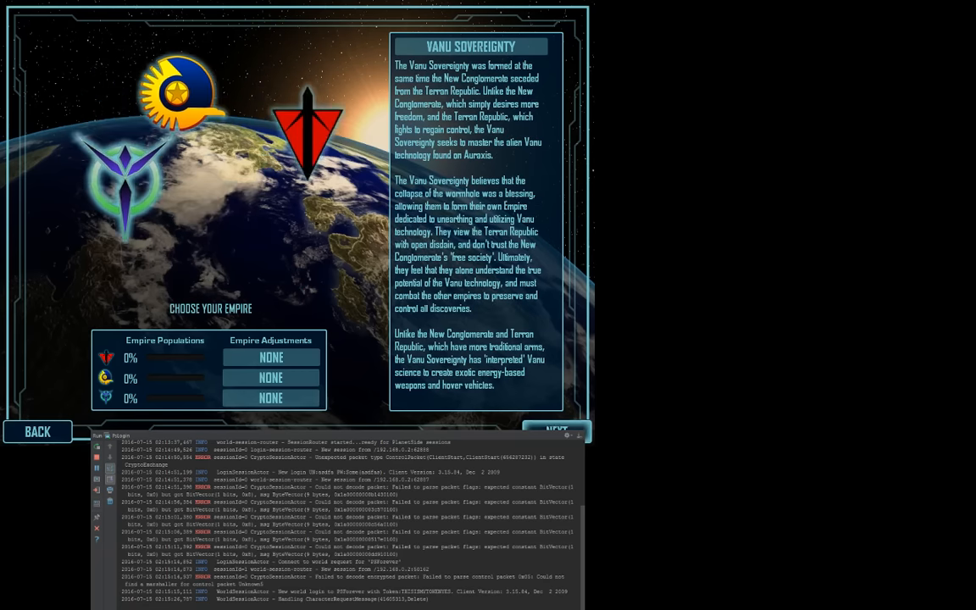
{"action": "left_click", "coordinate": [556, 433]}
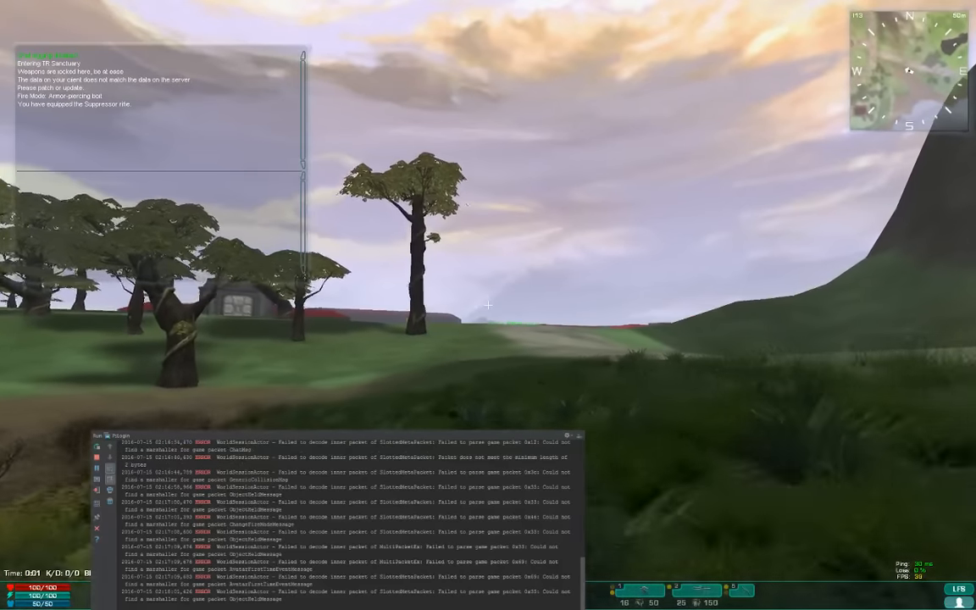
{"action": "mouse_move", "coordinate": [488, 305]}
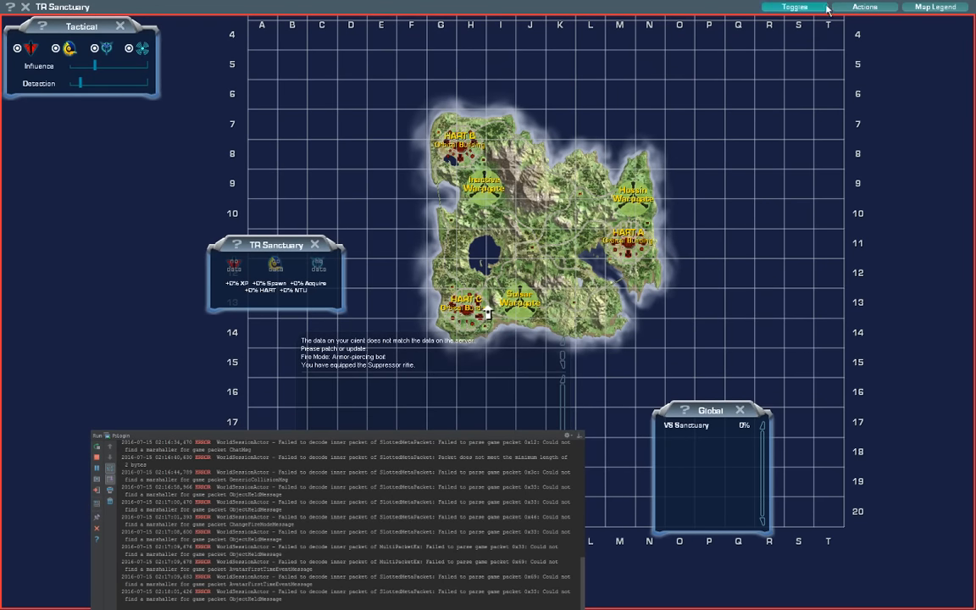
Toggle the world map from the TR Sanctuary to the Hossin continent
{"action": "left_click", "coordinate": [865, 6]}
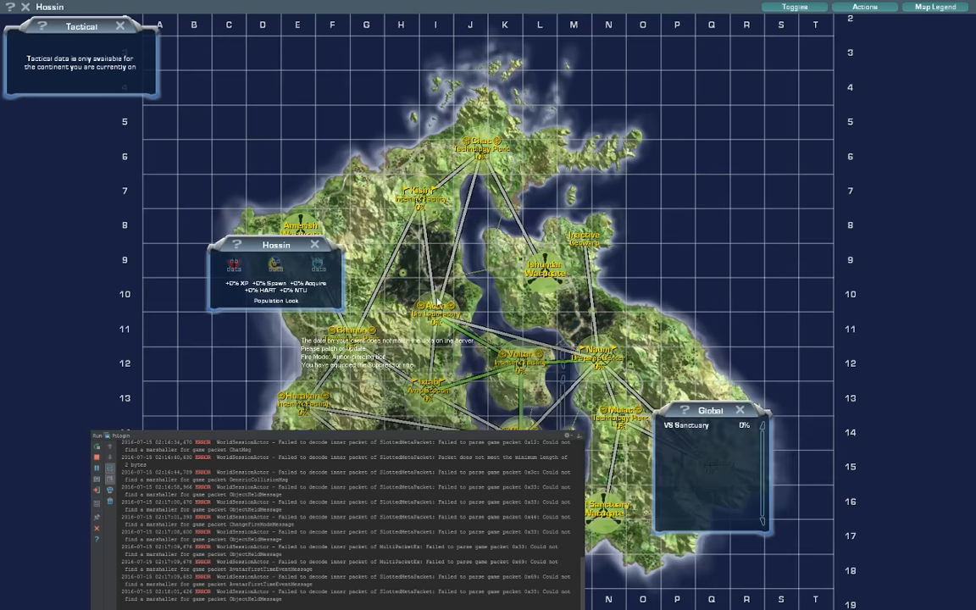
{"action": "mouse_move", "coordinate": [698, 285]}
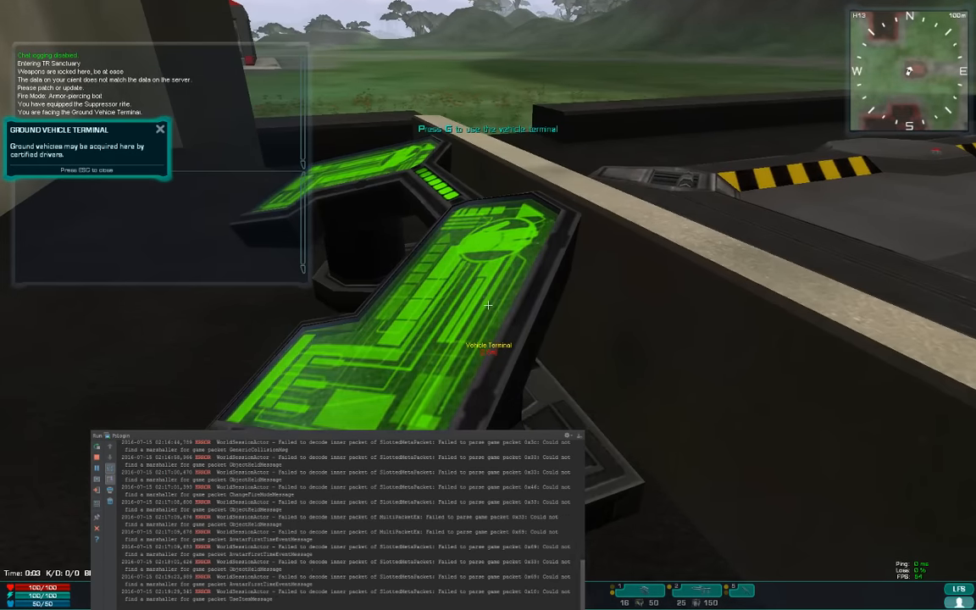
{"action": "mouse_move", "coordinate": [488, 305]}
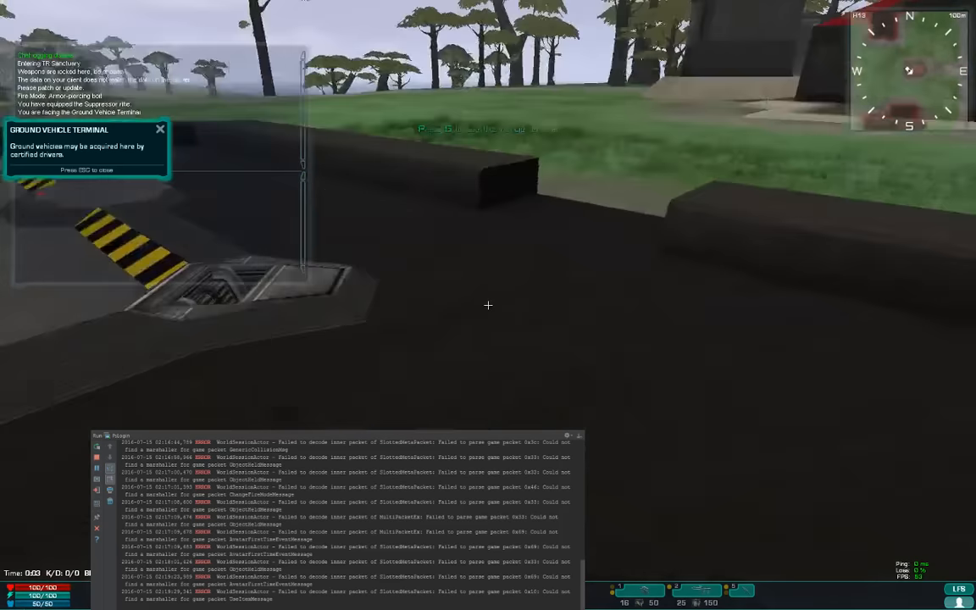